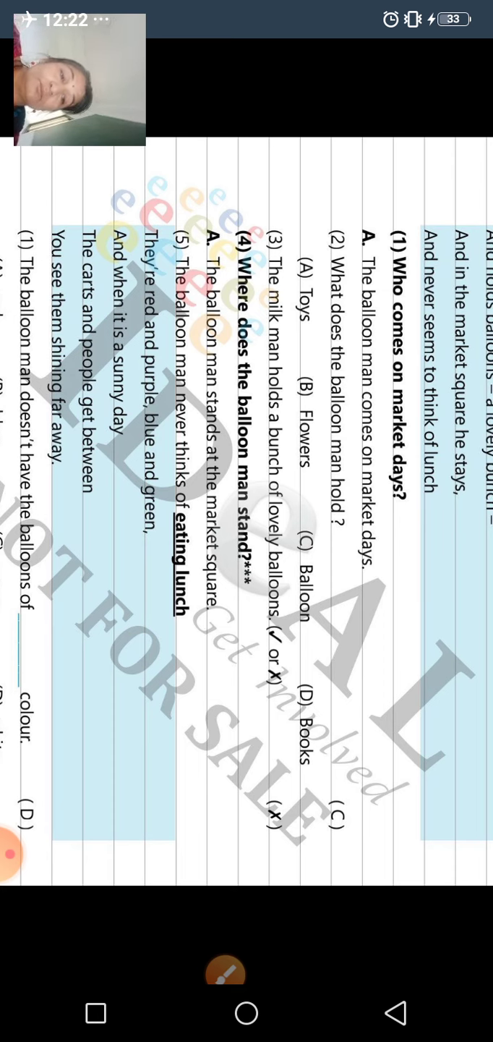
- Scroll the worksheet down to question 5 on rhyming word pairs and its answer
left_click_drag(312, 613, 408, 685)
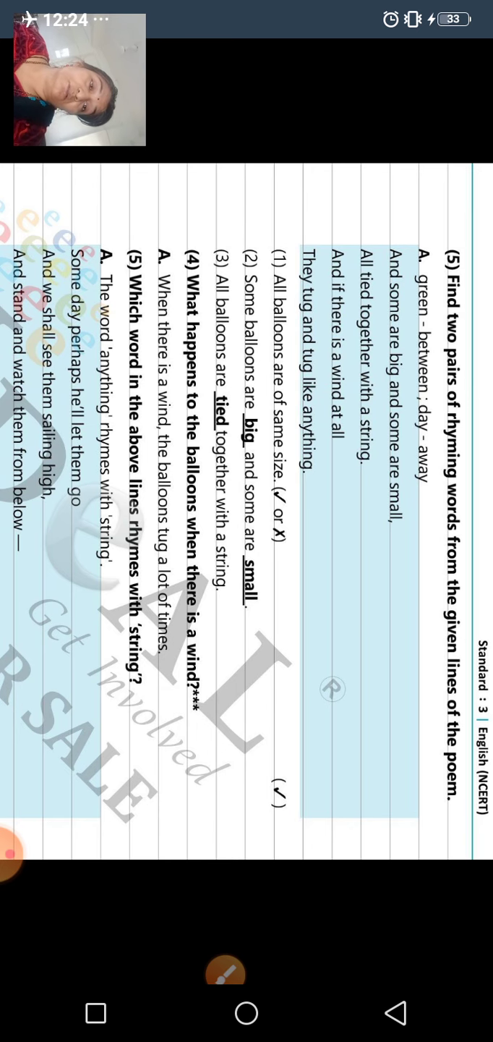
- Scroll down to page 3 of 6 showing balloon questions 6 to 13 with answers
scroll("down", 3)
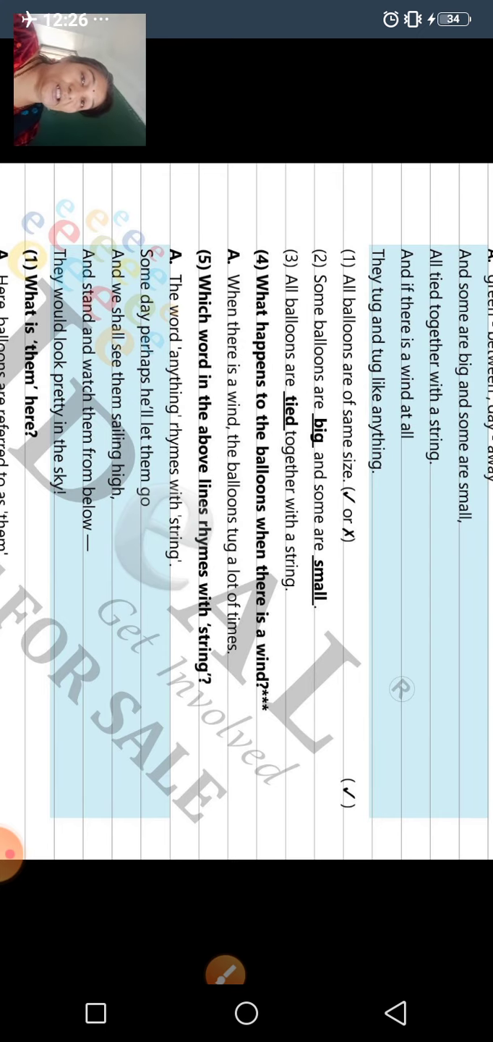
scroll("down", 3)
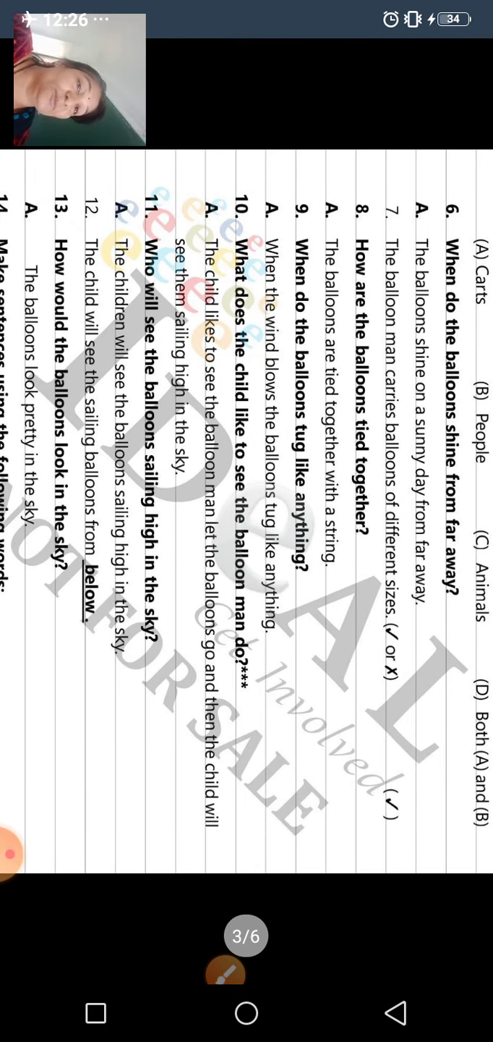
- Scroll to the end of page 3 showing answers 12–14 and the 'bunch' and 'square' sentences
scroll("up", 3)
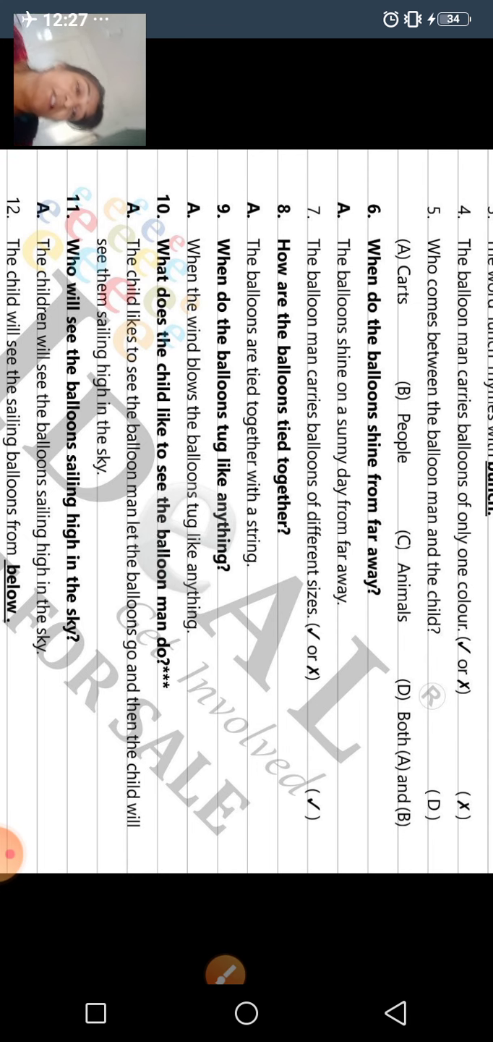
scroll("down", 3)
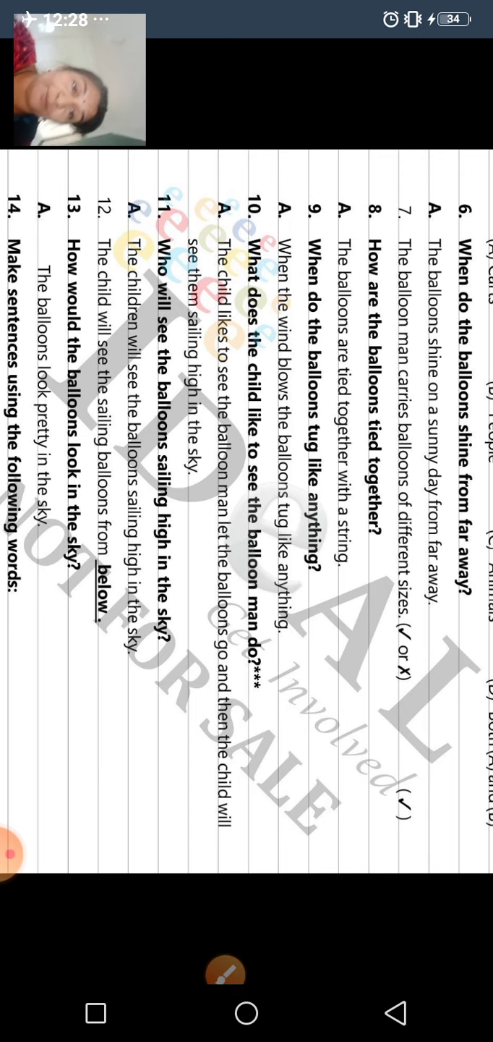
scroll("down", 3)
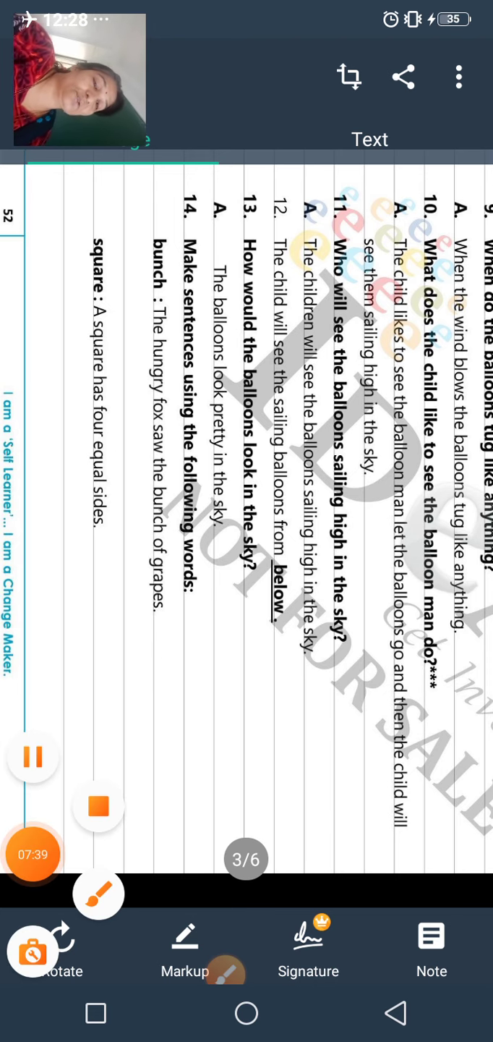
left_click(99, 806)
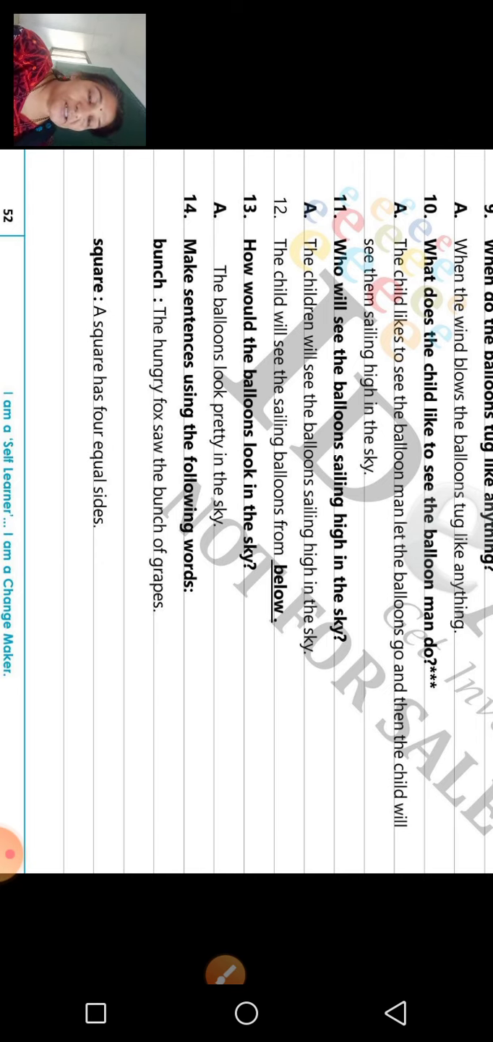
- Tap the page to dismiss the viewer toolbar and bottom action bar
left_click(12, 853)
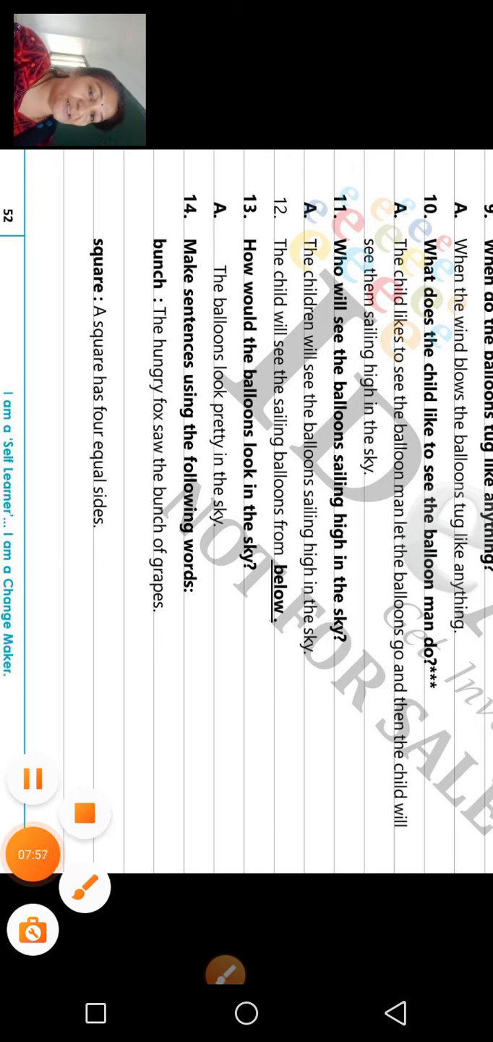